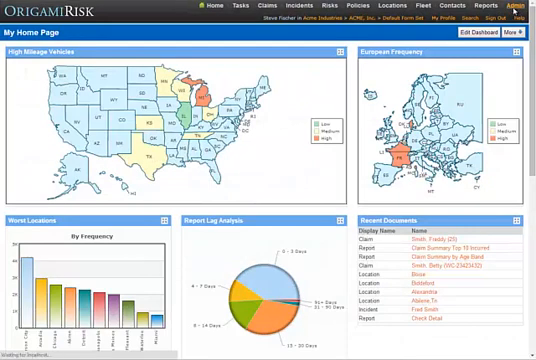
# Step: Show the Anonymous Collection Links list with the ACME Portal, Atlanta and Chicago collections
pyautogui.click(520, 6)
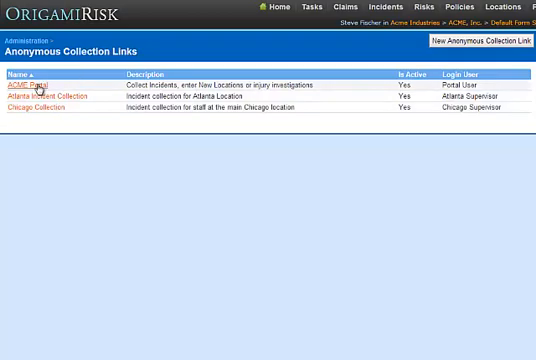
# Step: Bring up the ACME Portal collection's details with its welcome page text
pyautogui.click(28, 84)
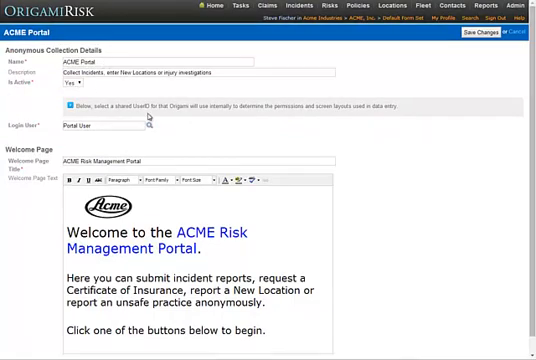
pyautogui.moveTo(206, 136)
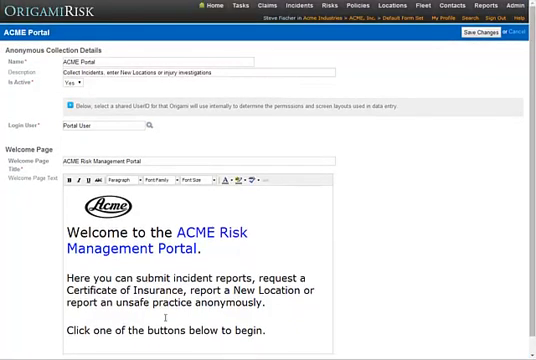
# Step: Review the Incidents - Employee Injury and Unsafe Practices link items' button text and thank-you pages
pyautogui.click(488, 32)
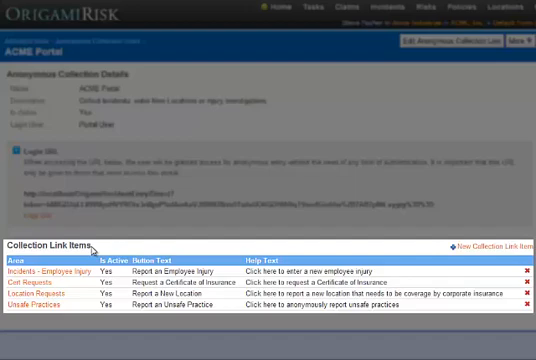
pyautogui.moveTo(124, 244)
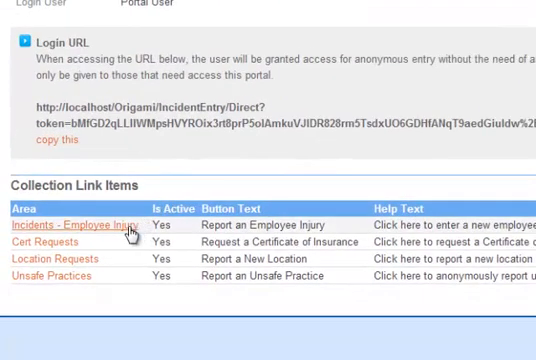
pyautogui.click(64, 224)
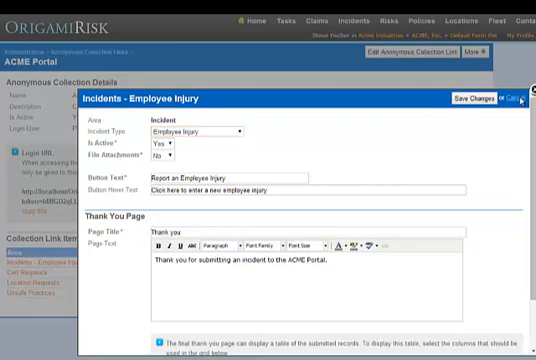
pyautogui.click(508, 100)
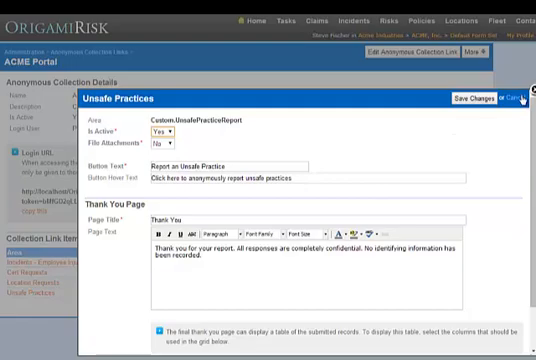
# Step: Visit the ACME Risk Management Portal via its Login URL and try the certificate and report buttons
pyautogui.click(500, 100)
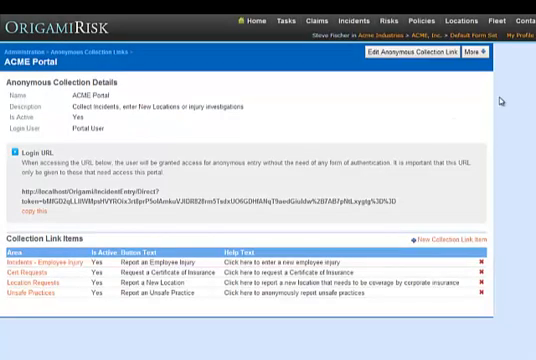
pyautogui.moveTo(372, 172)
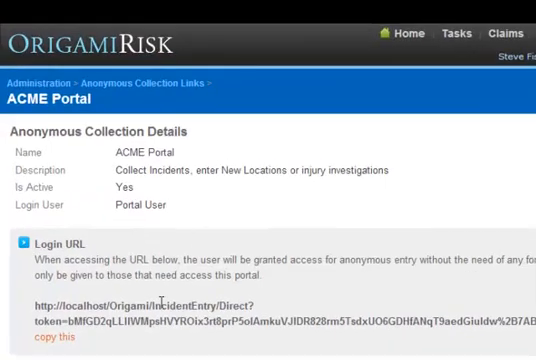
pyautogui.moveTo(284, 308)
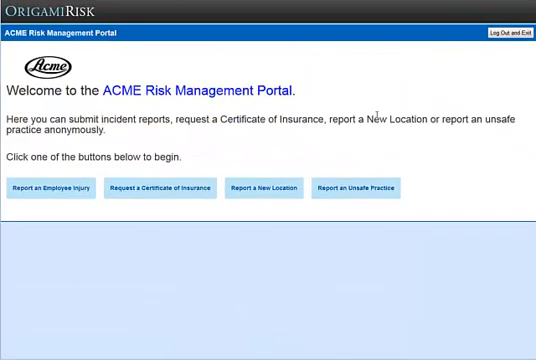
pyautogui.moveTo(64, 188)
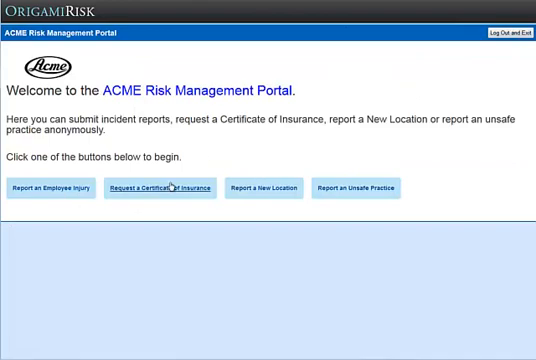
pyautogui.click(176, 188)
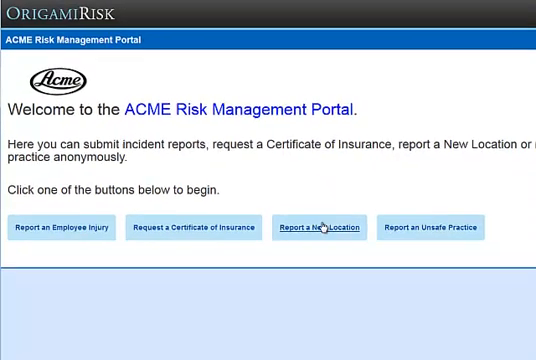
pyautogui.click(322, 228)
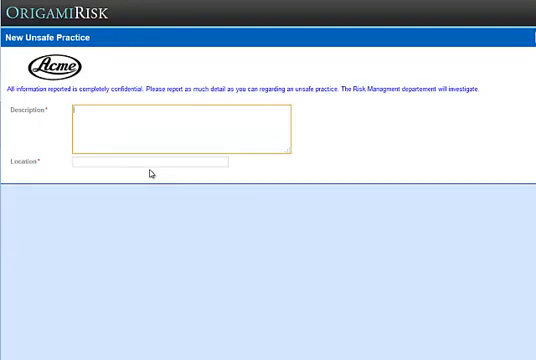
pyautogui.moveTo(118, 94)
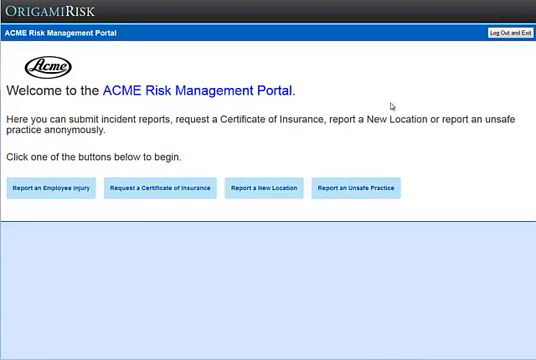
pyautogui.moveTo(274, 212)
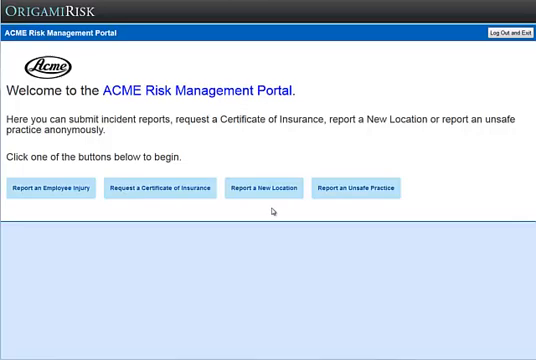
# Step: Show the Data Entry Events list with the Generate Location and Email Property Manager events
pyautogui.click(268, 188)
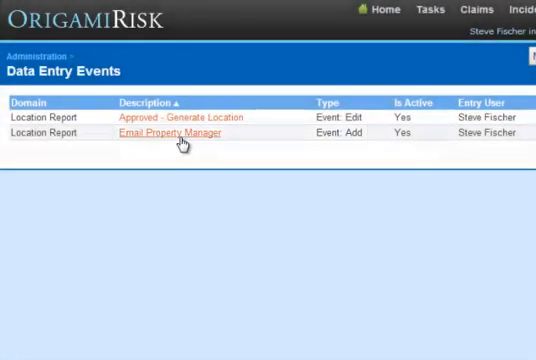
# Step: View the Email Property Manager event's email action and recent Location Report logs
pyautogui.click(168, 132)
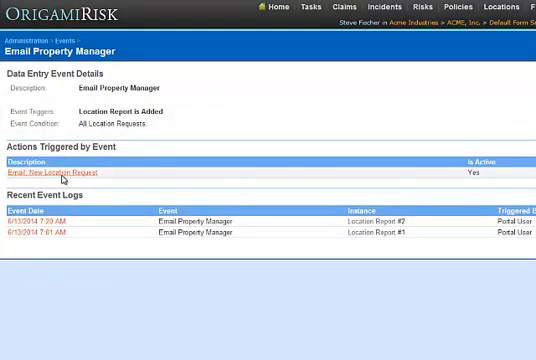
pyautogui.click(44, 172)
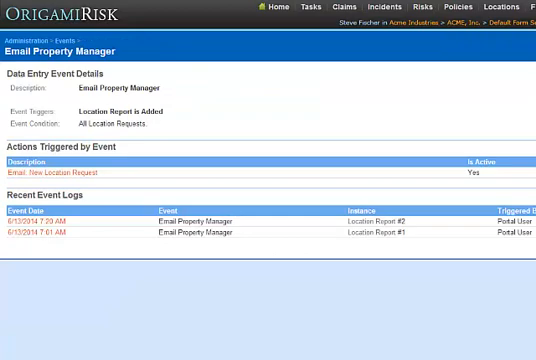
# Step: Follow the New Location Request email link and edit the Main Street Brooklyn location report
pyautogui.click(64, 162)
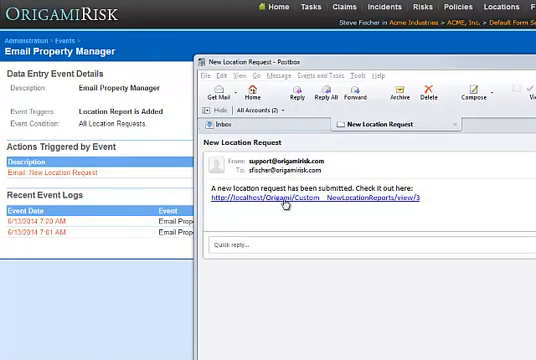
pyautogui.click(300, 202)
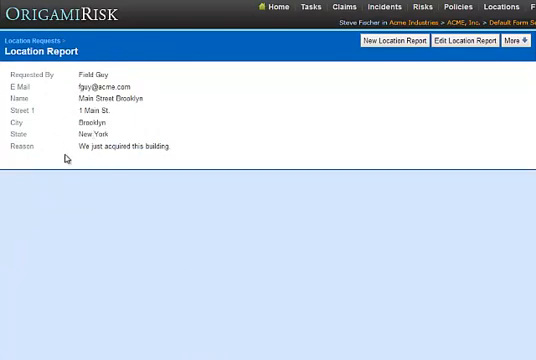
pyautogui.moveTo(140, 158)
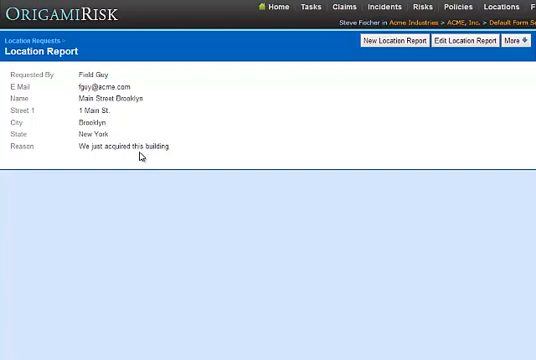
pyautogui.click(468, 40)
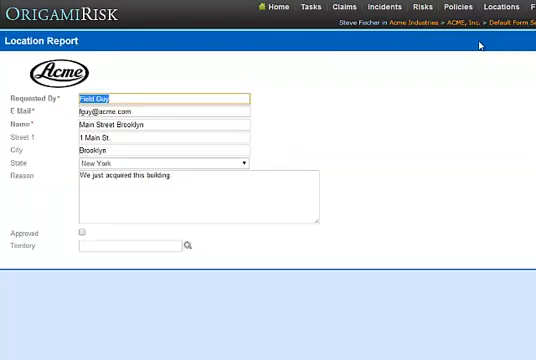
pyautogui.moveTo(358, 152)
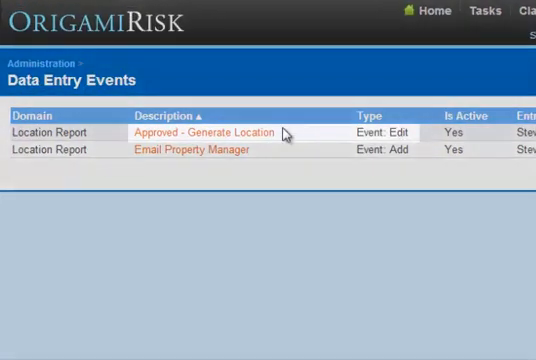
# Step: Find the generated Main Street Brooklyn location at 1 Main St. by searching 'main street'
pyautogui.click(206, 132)
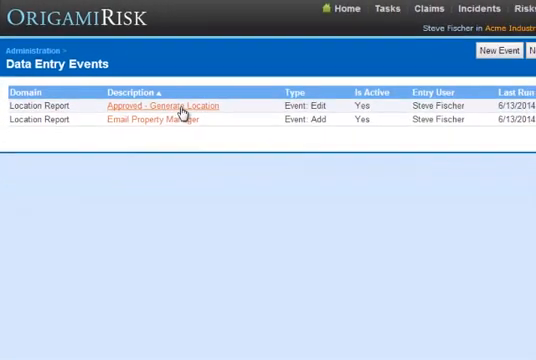
pyautogui.click(168, 104)
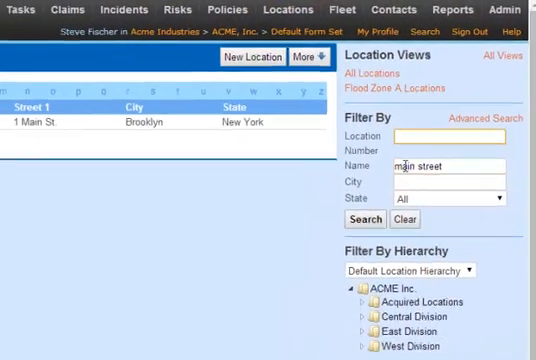
pyautogui.click(366, 218)
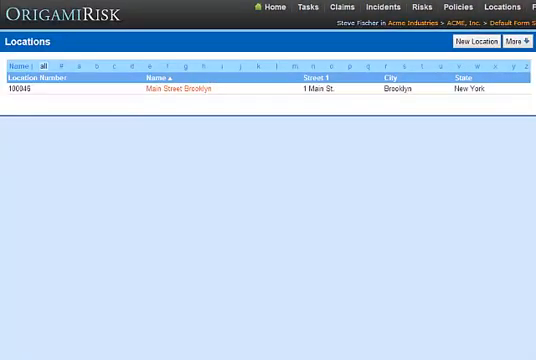